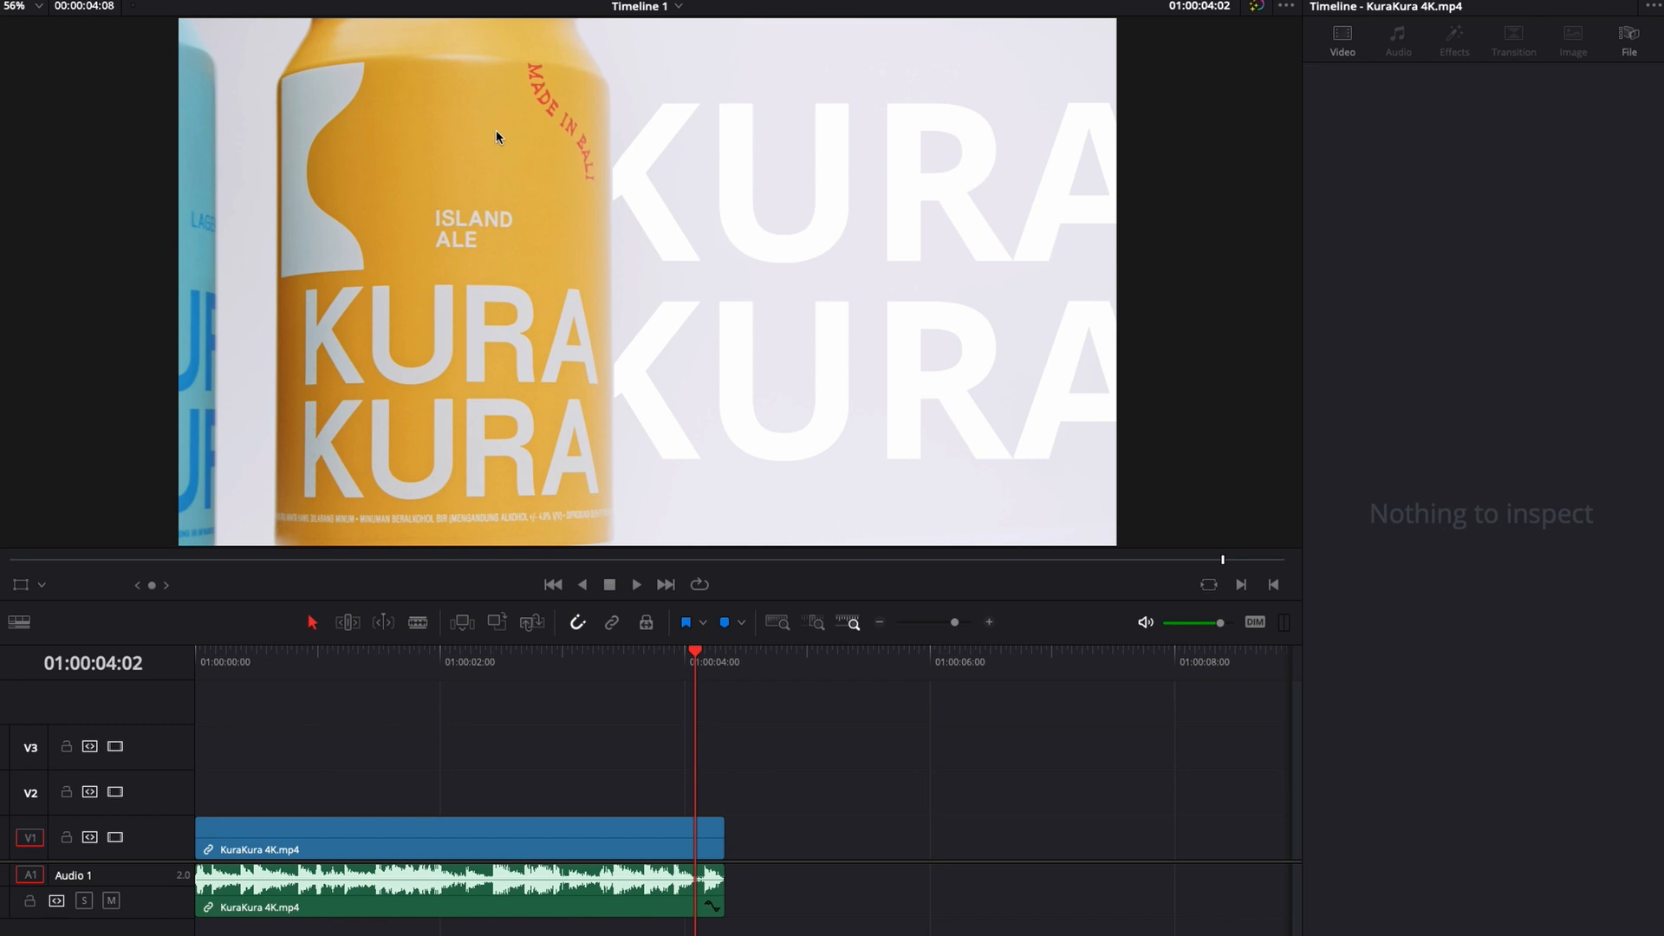
Step: Bring the beer can clip into the Color page for grading
{"action": "left_click", "coordinate": [978, 916]}
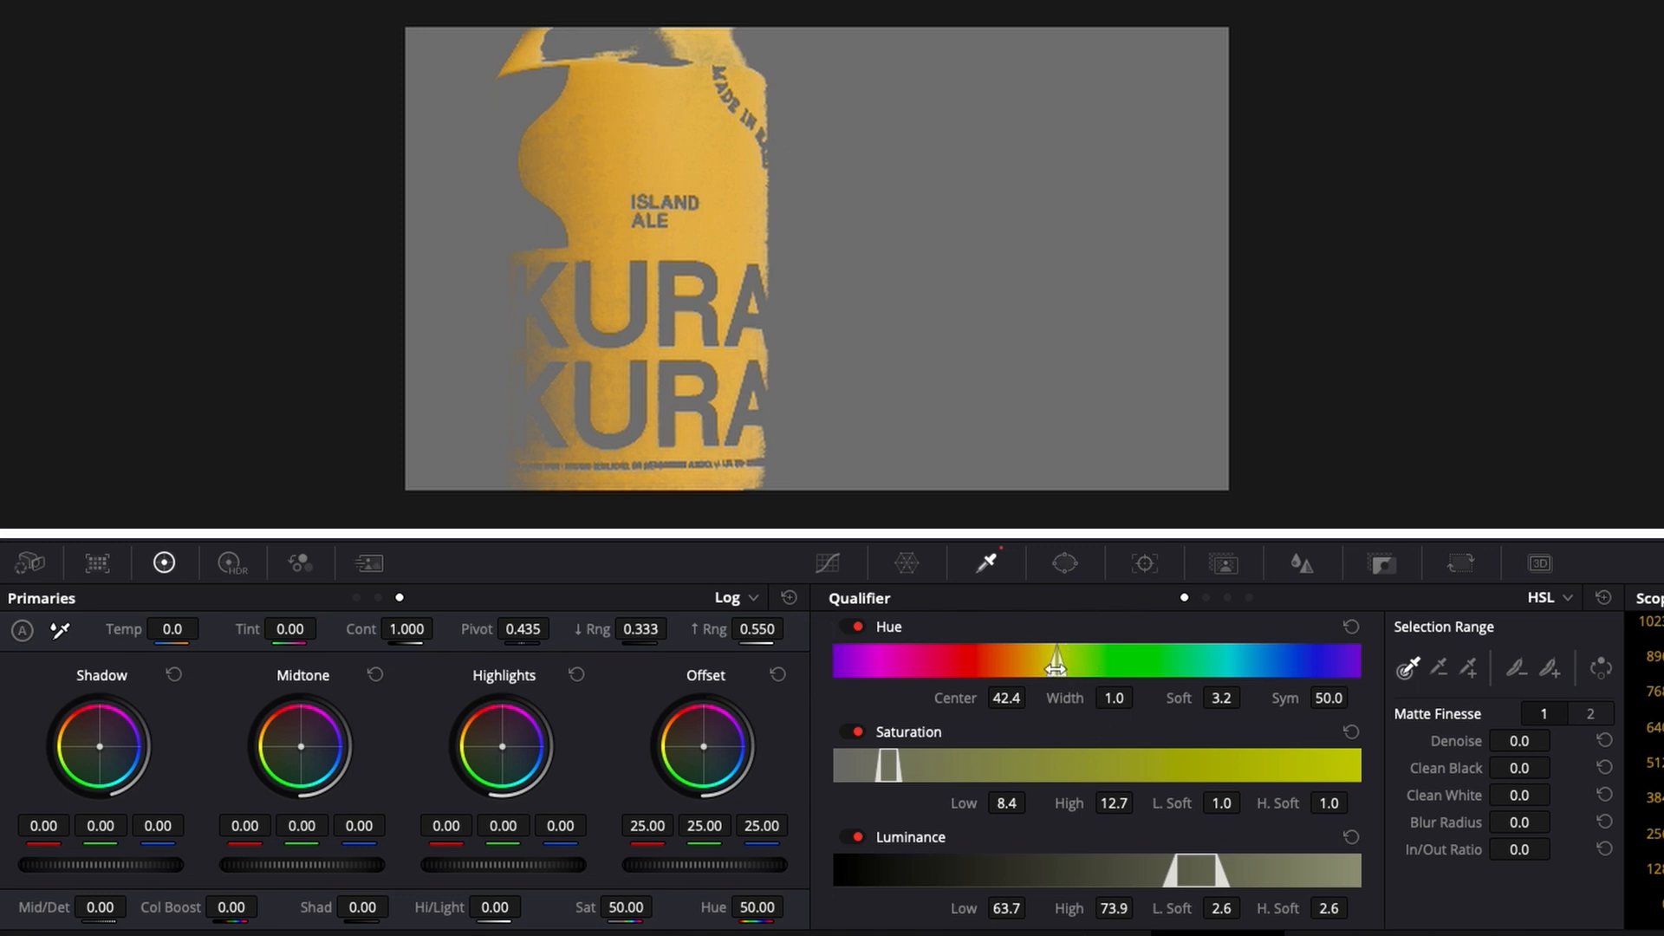
Step: Widen and shift the qualifier hue toward orange, extend saturation and include darker luminance so the whole yellow can is selected
{"action": "left_click_drag", "start_coordinate": [1056, 660], "coordinate": [1030, 666]}
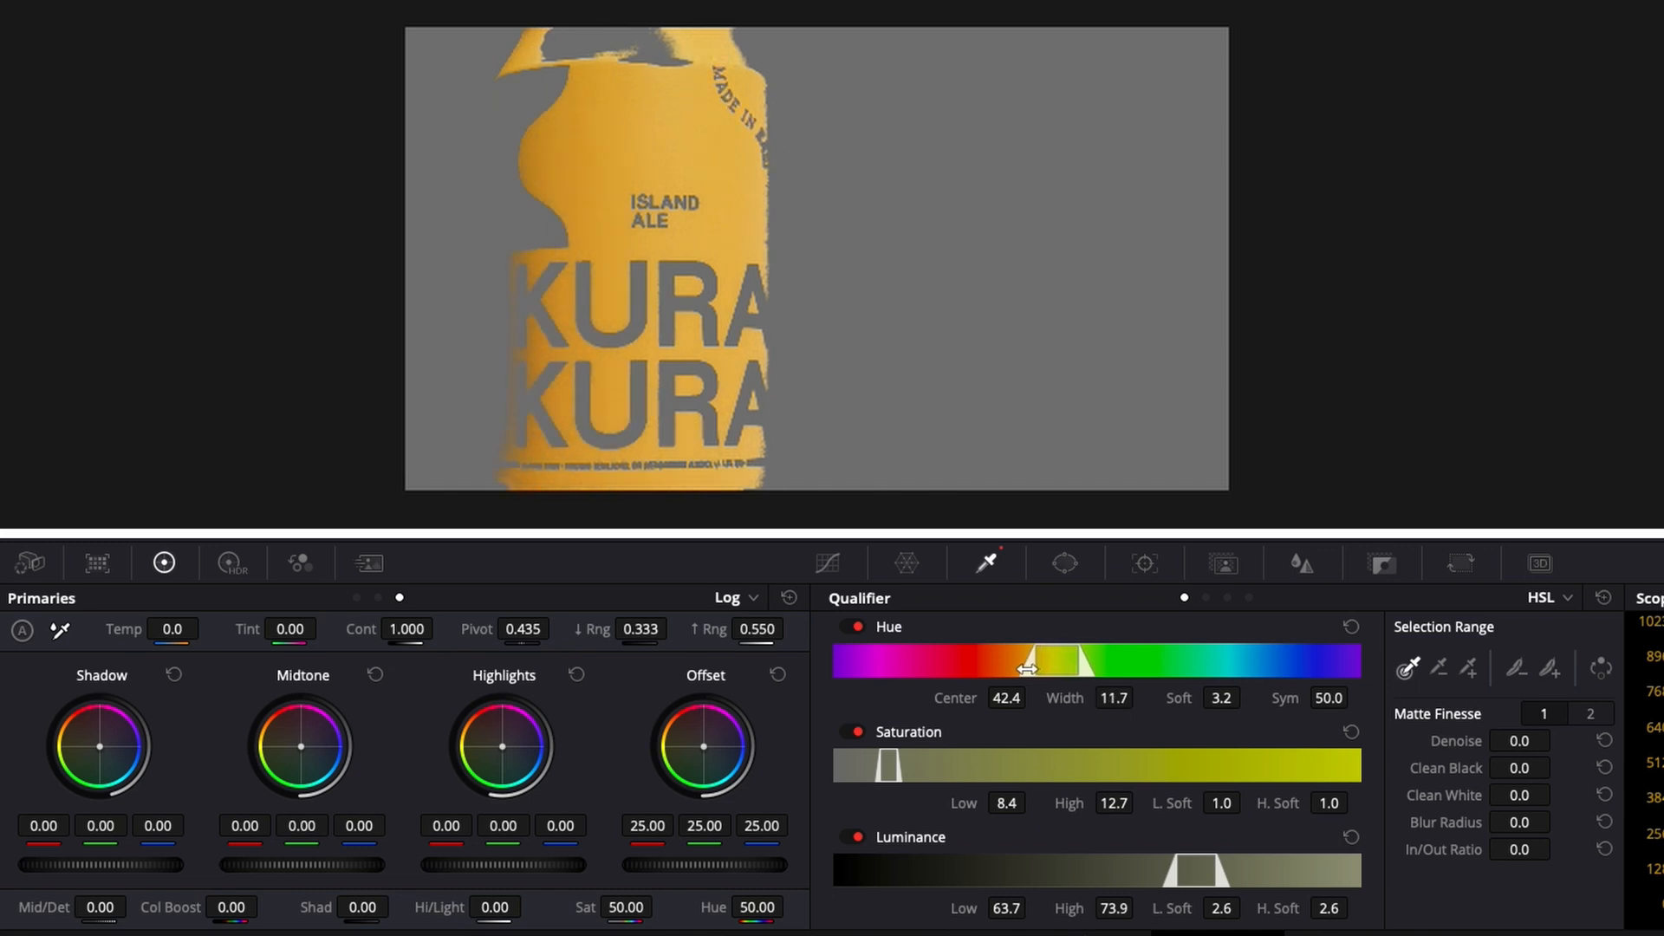
{"action": "left_click_drag", "start_coordinate": [1035, 660], "coordinate": [1072, 660]}
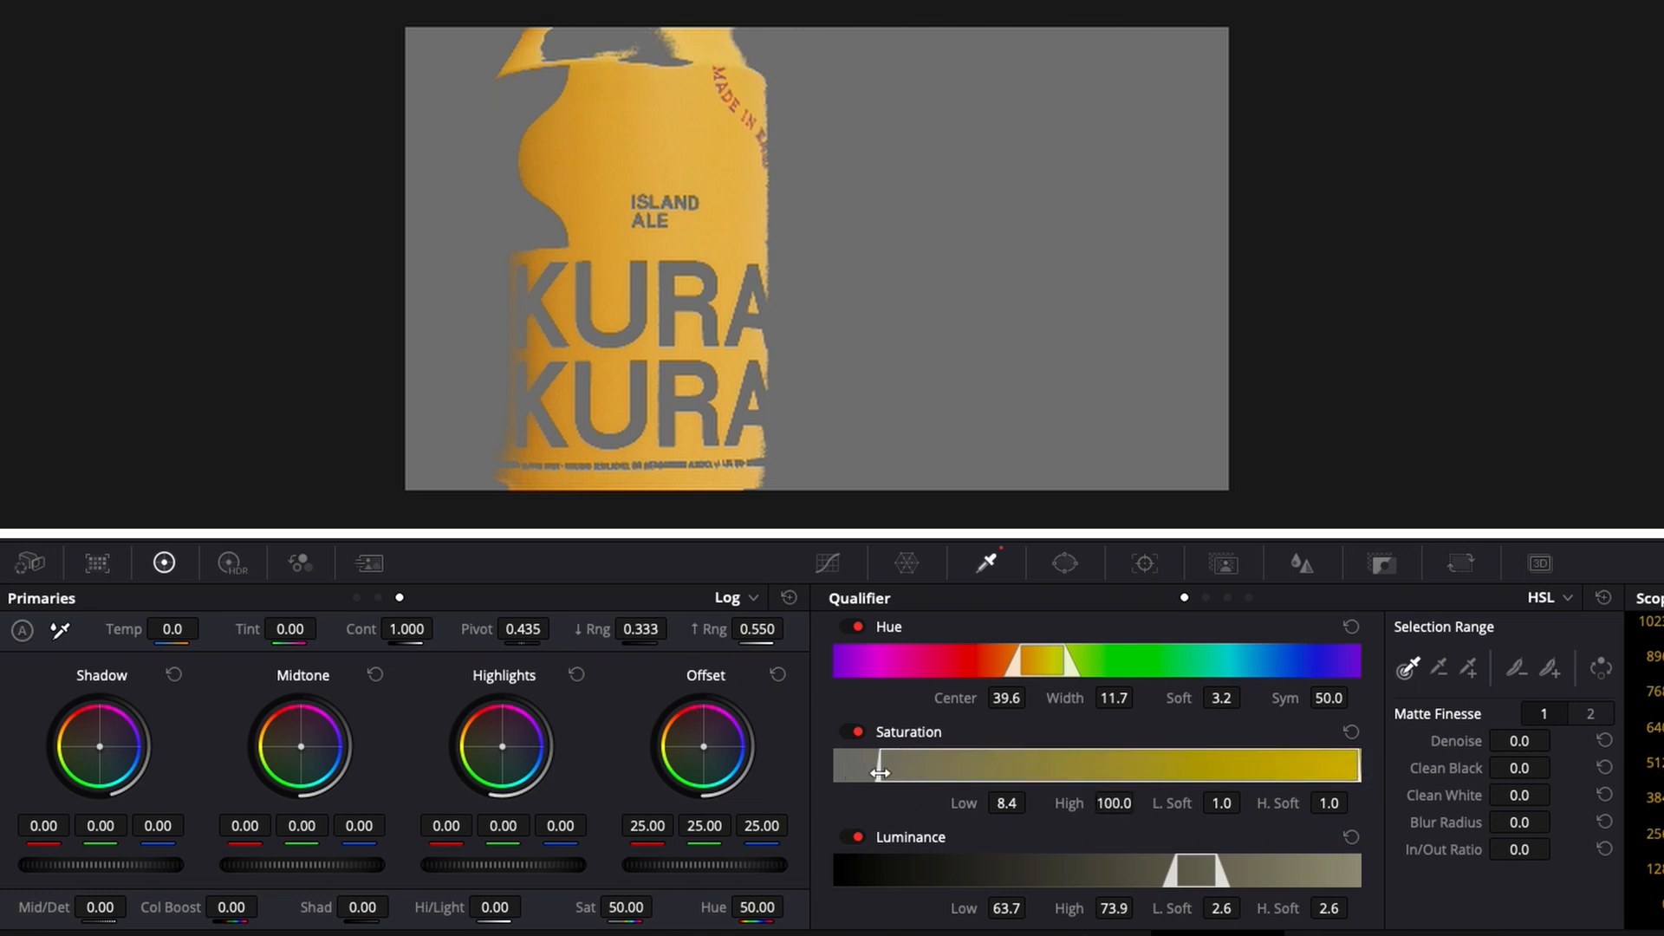
{"action": "left_click_drag", "start_coordinate": [879, 765], "coordinate": [845, 764]}
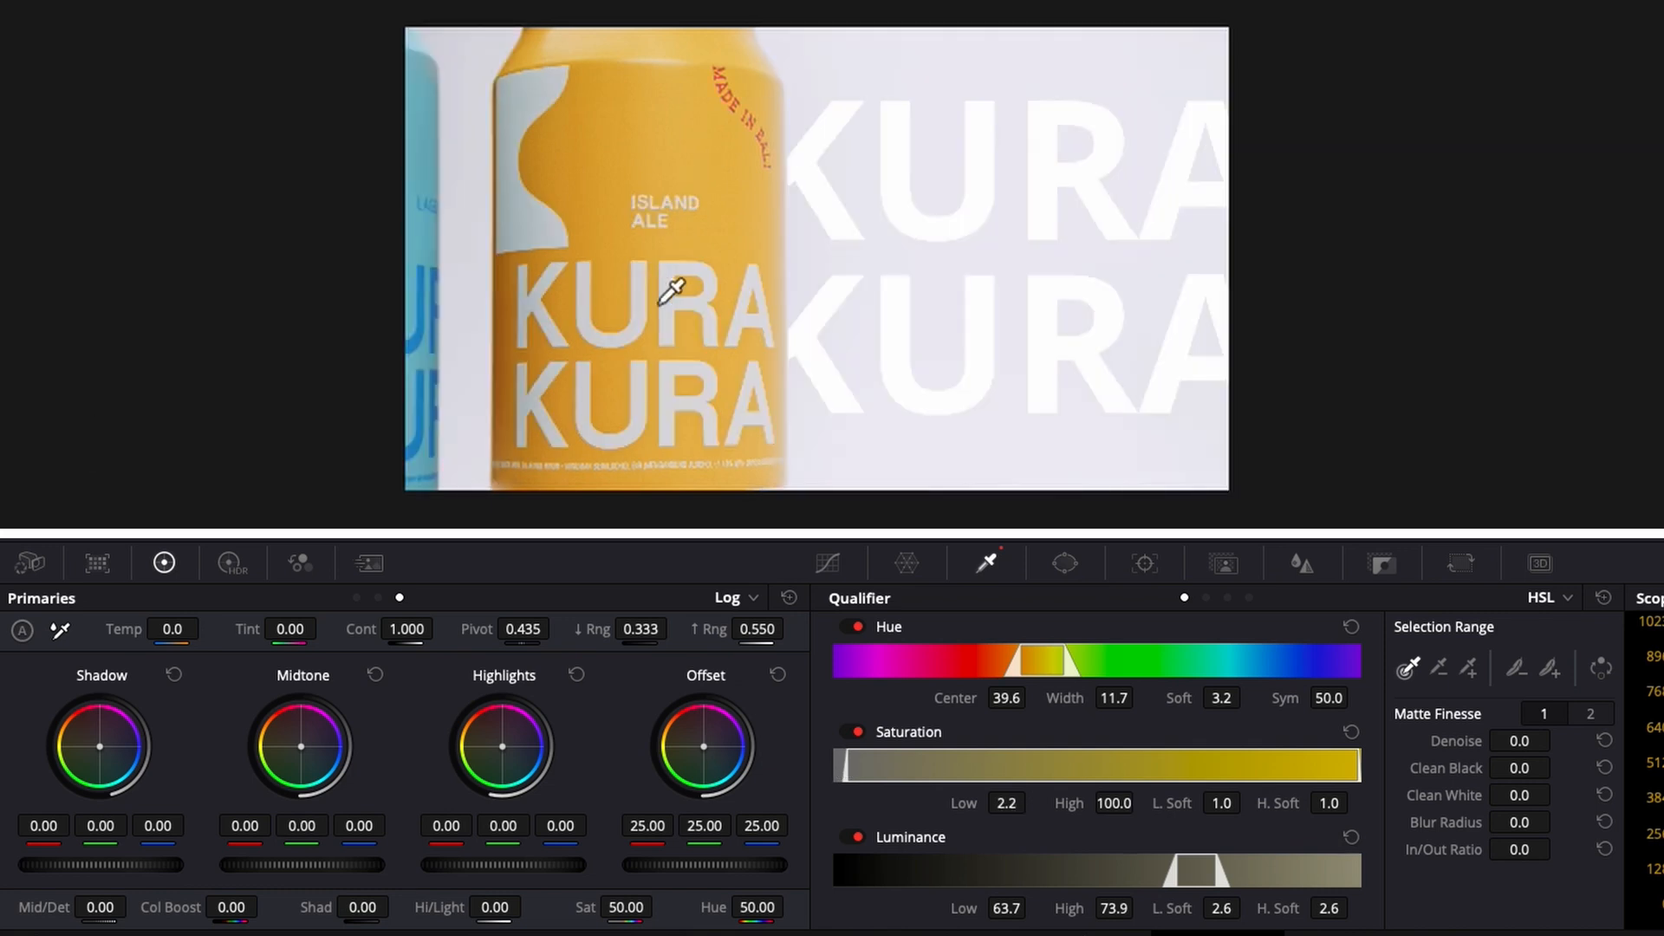
{"action": "mouse_move", "coordinate": [664, 218]}
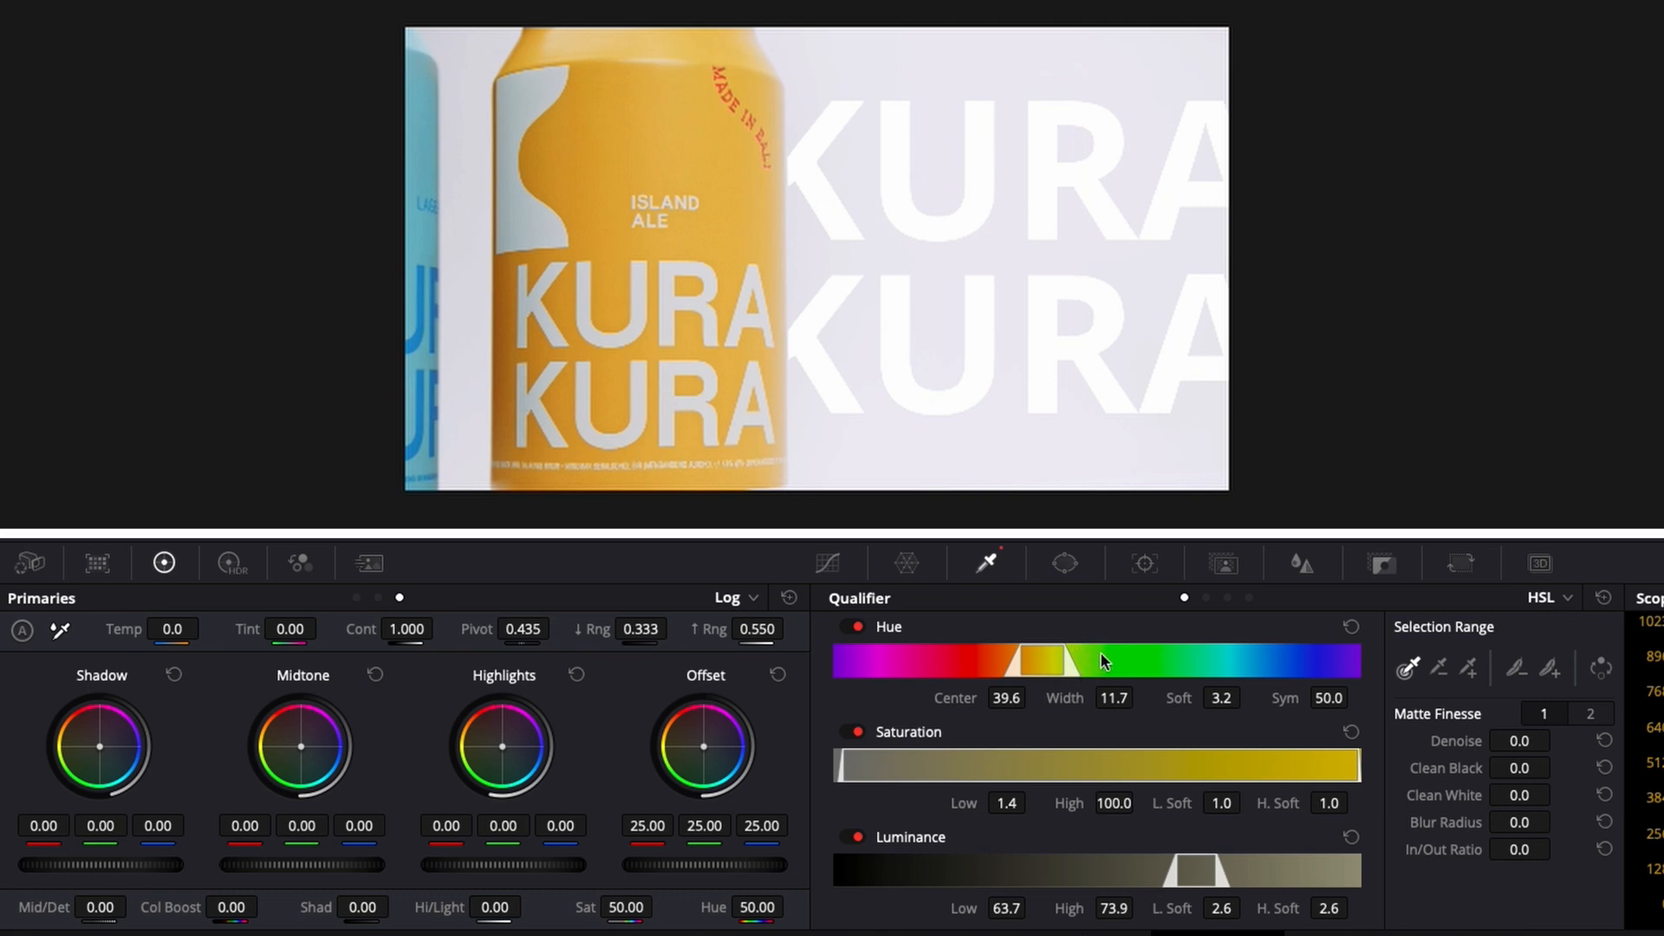
{"action": "mouse_move", "coordinate": [994, 671]}
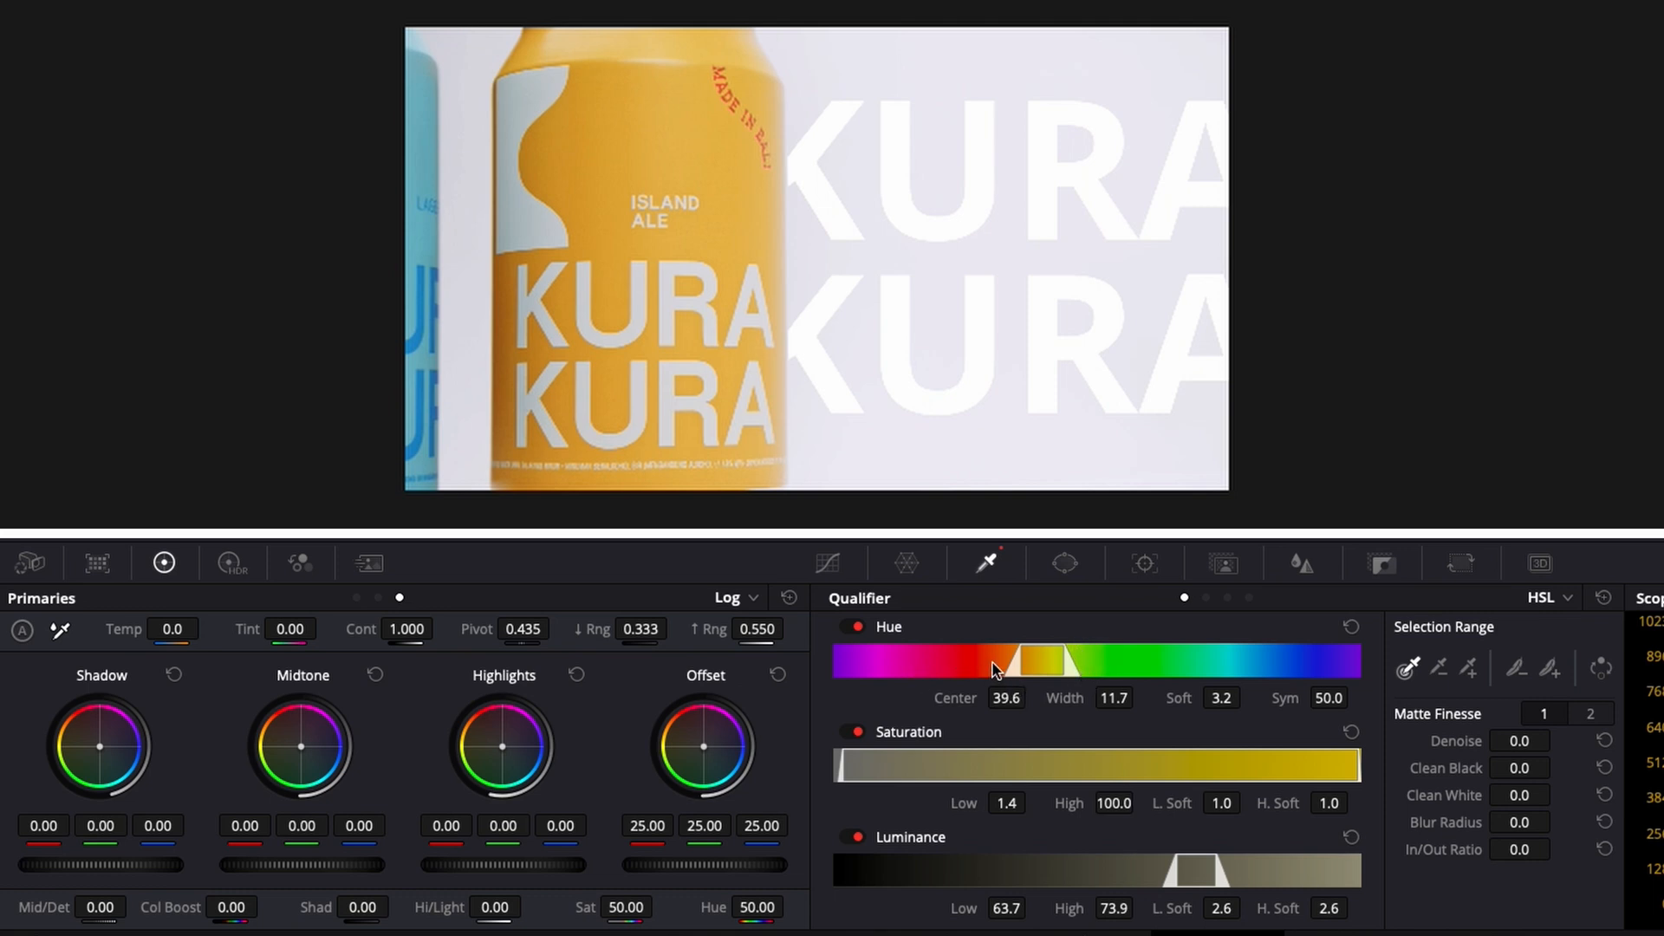
{"action": "mouse_move", "coordinate": [944, 357]}
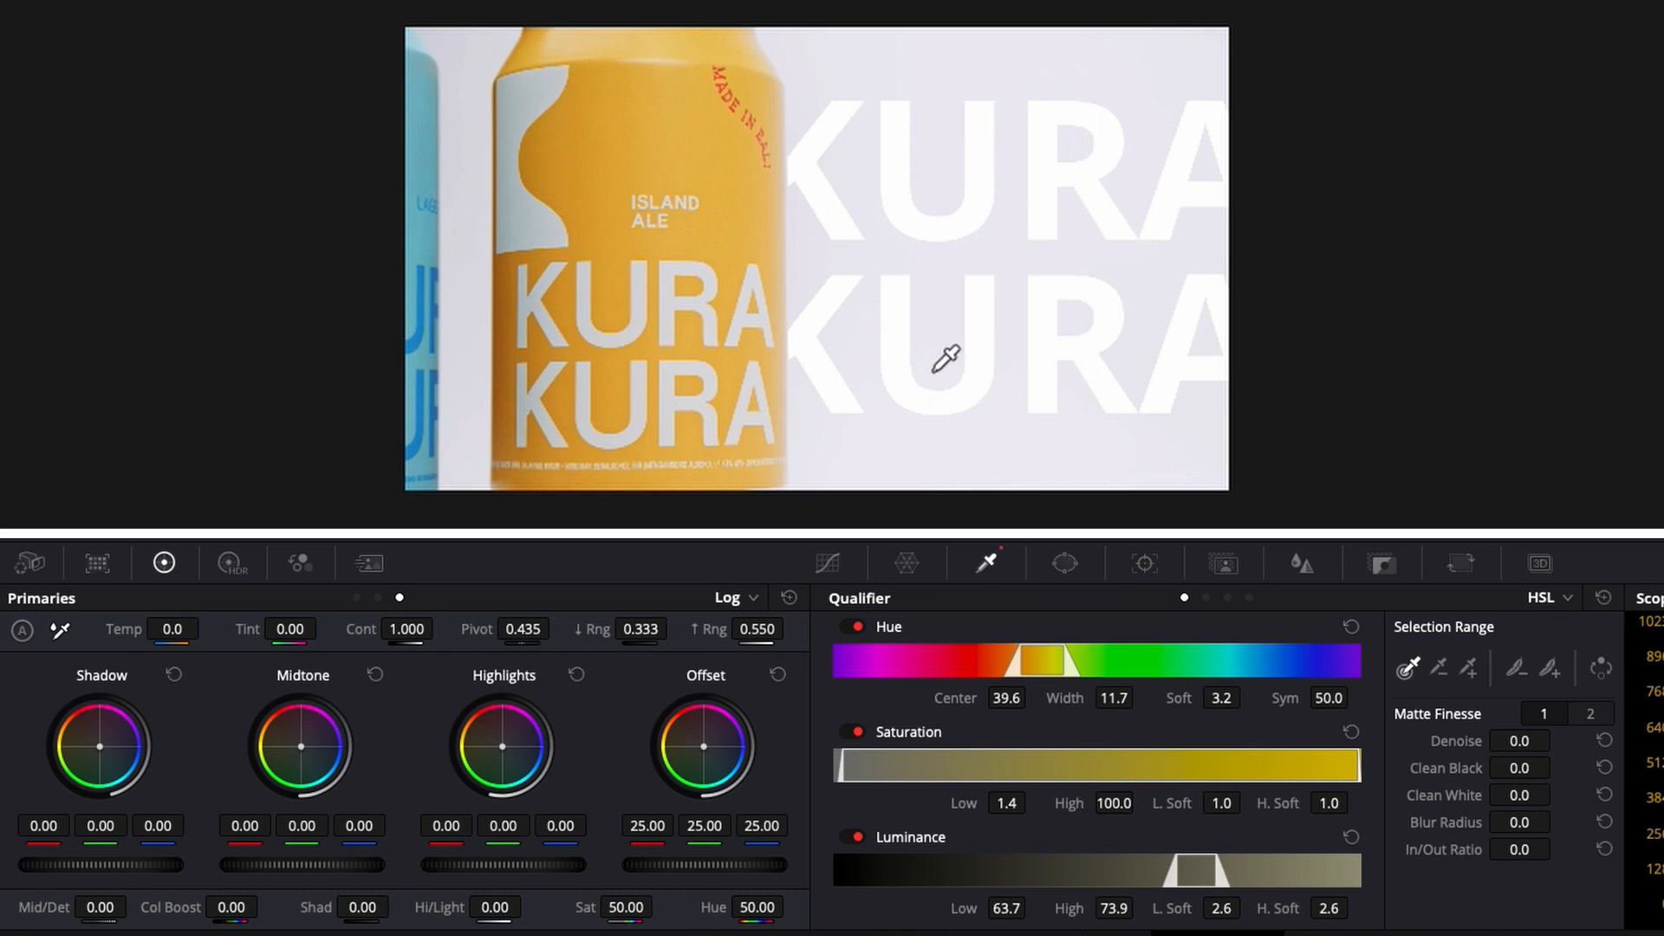
{"action": "mouse_move", "coordinate": [613, 116]}
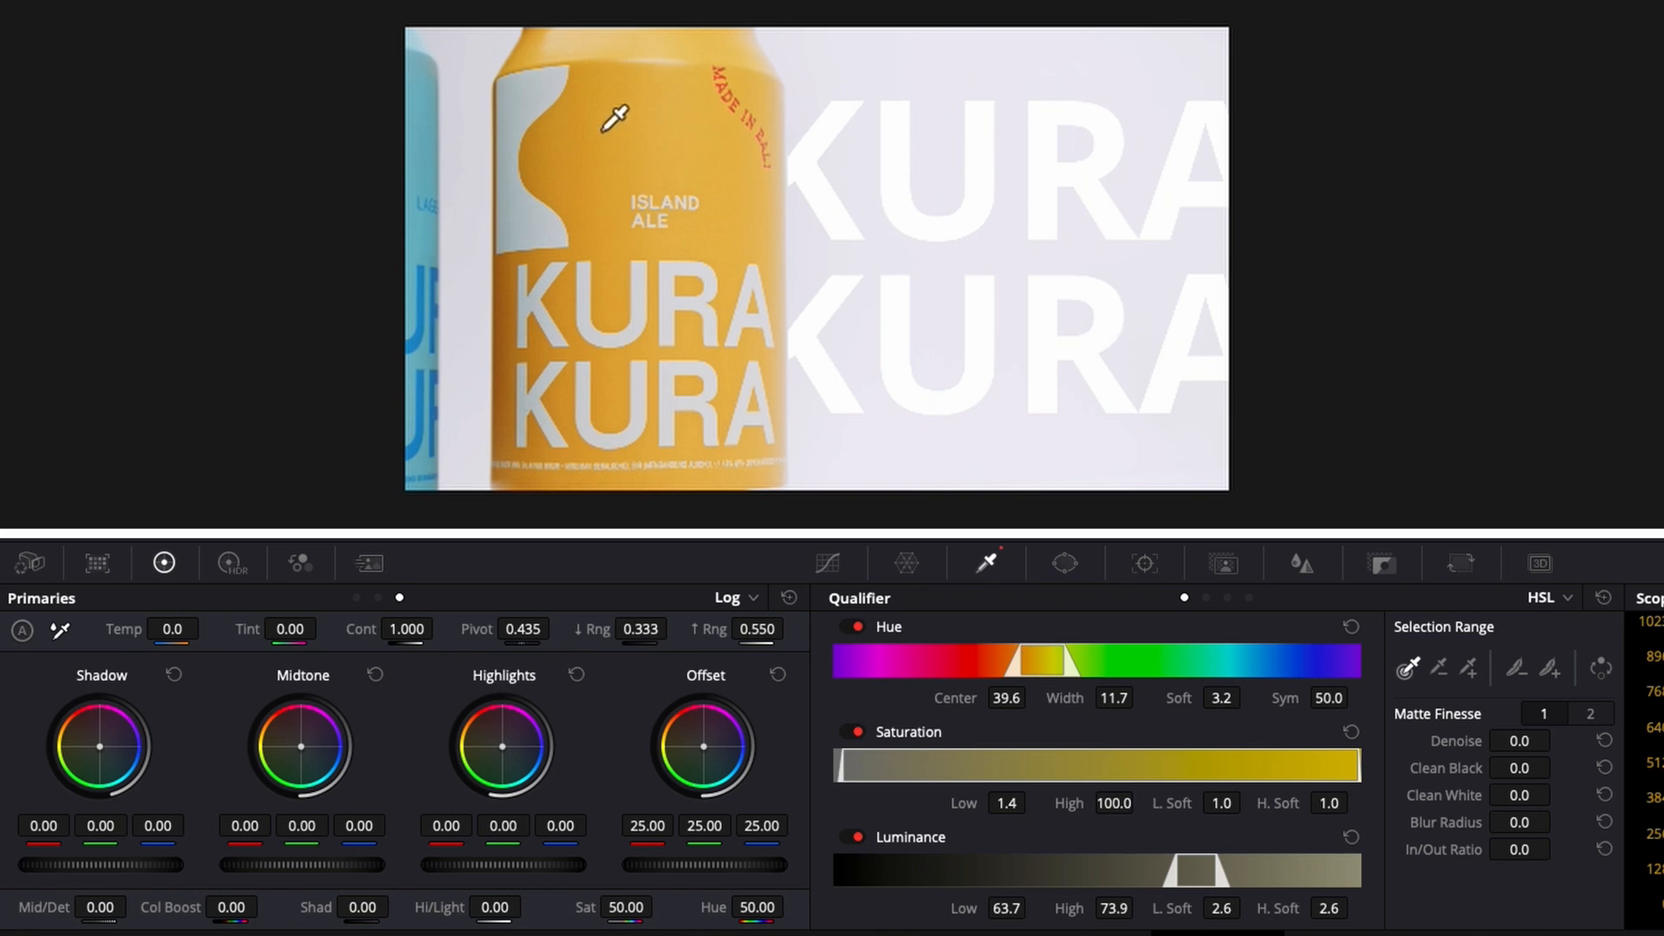
{"action": "left_click_drag", "start_coordinate": [1199, 870], "coordinate": [1129, 872]}
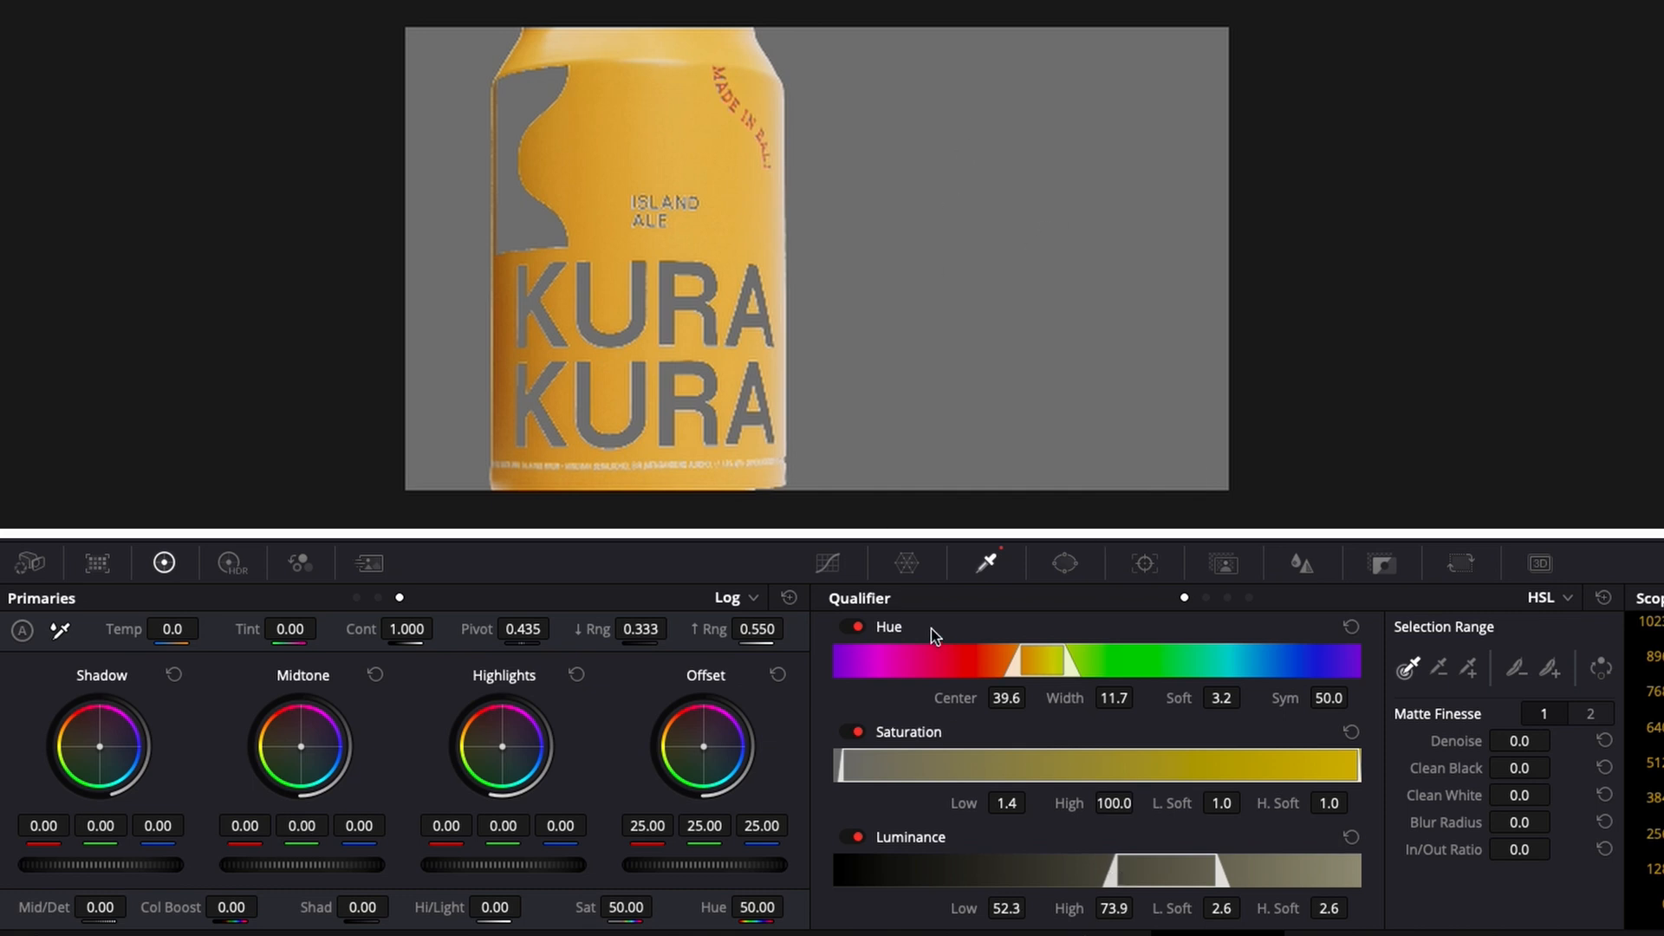
{"action": "mouse_move", "coordinate": [976, 848]}
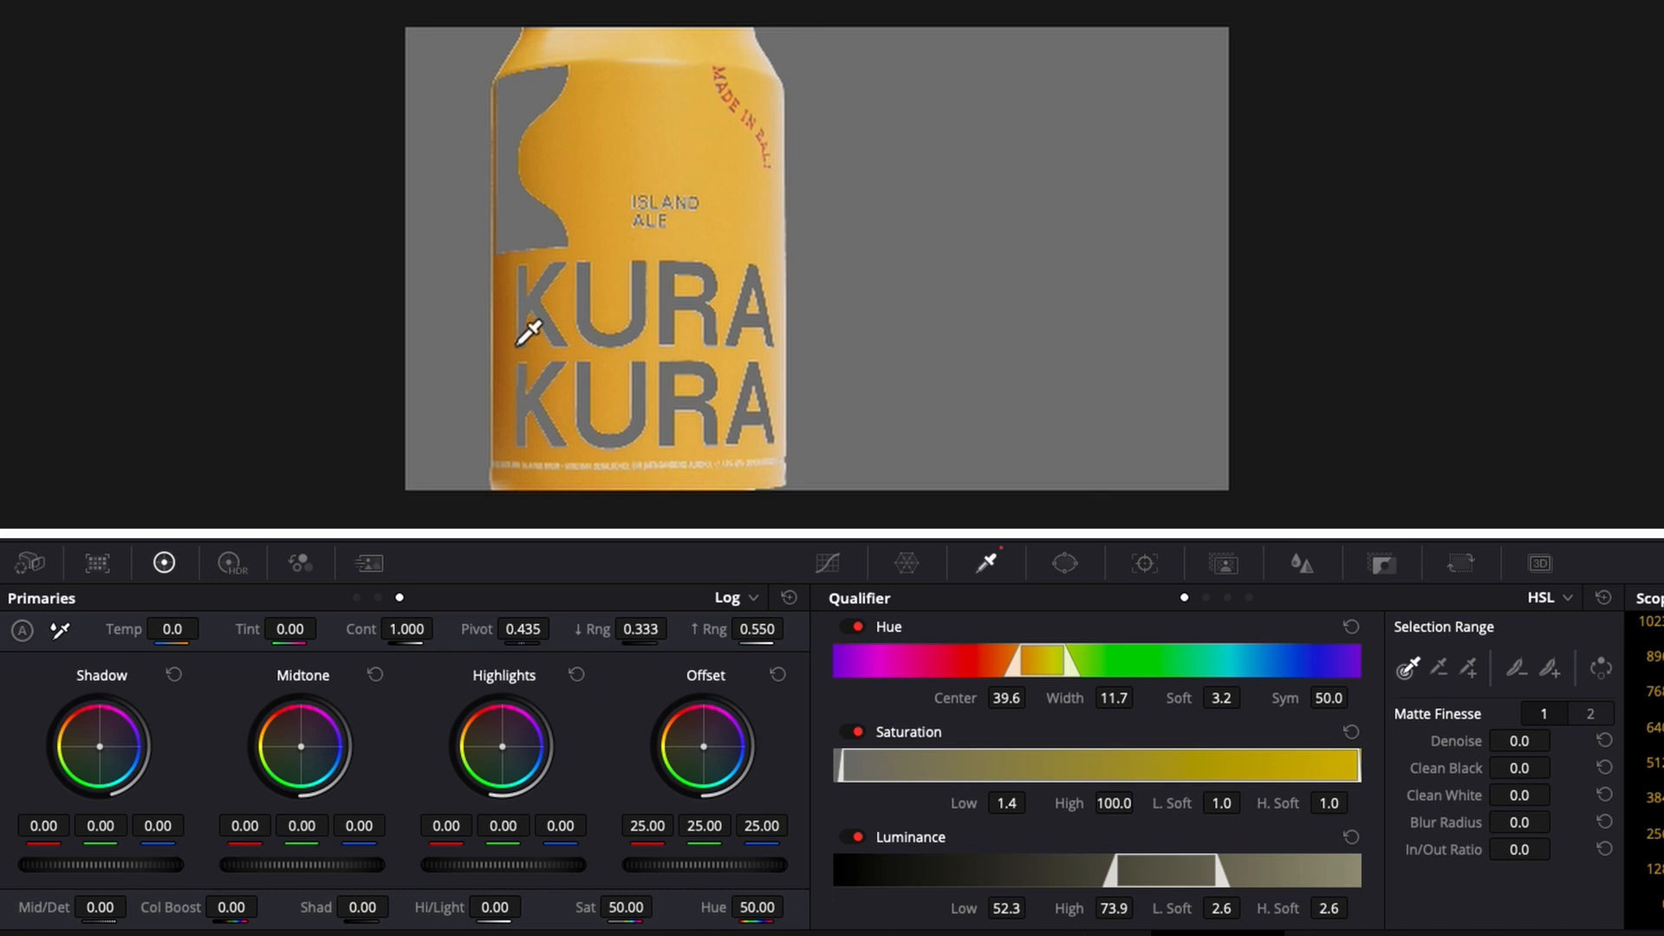
{"action": "mouse_move", "coordinate": [706, 191]}
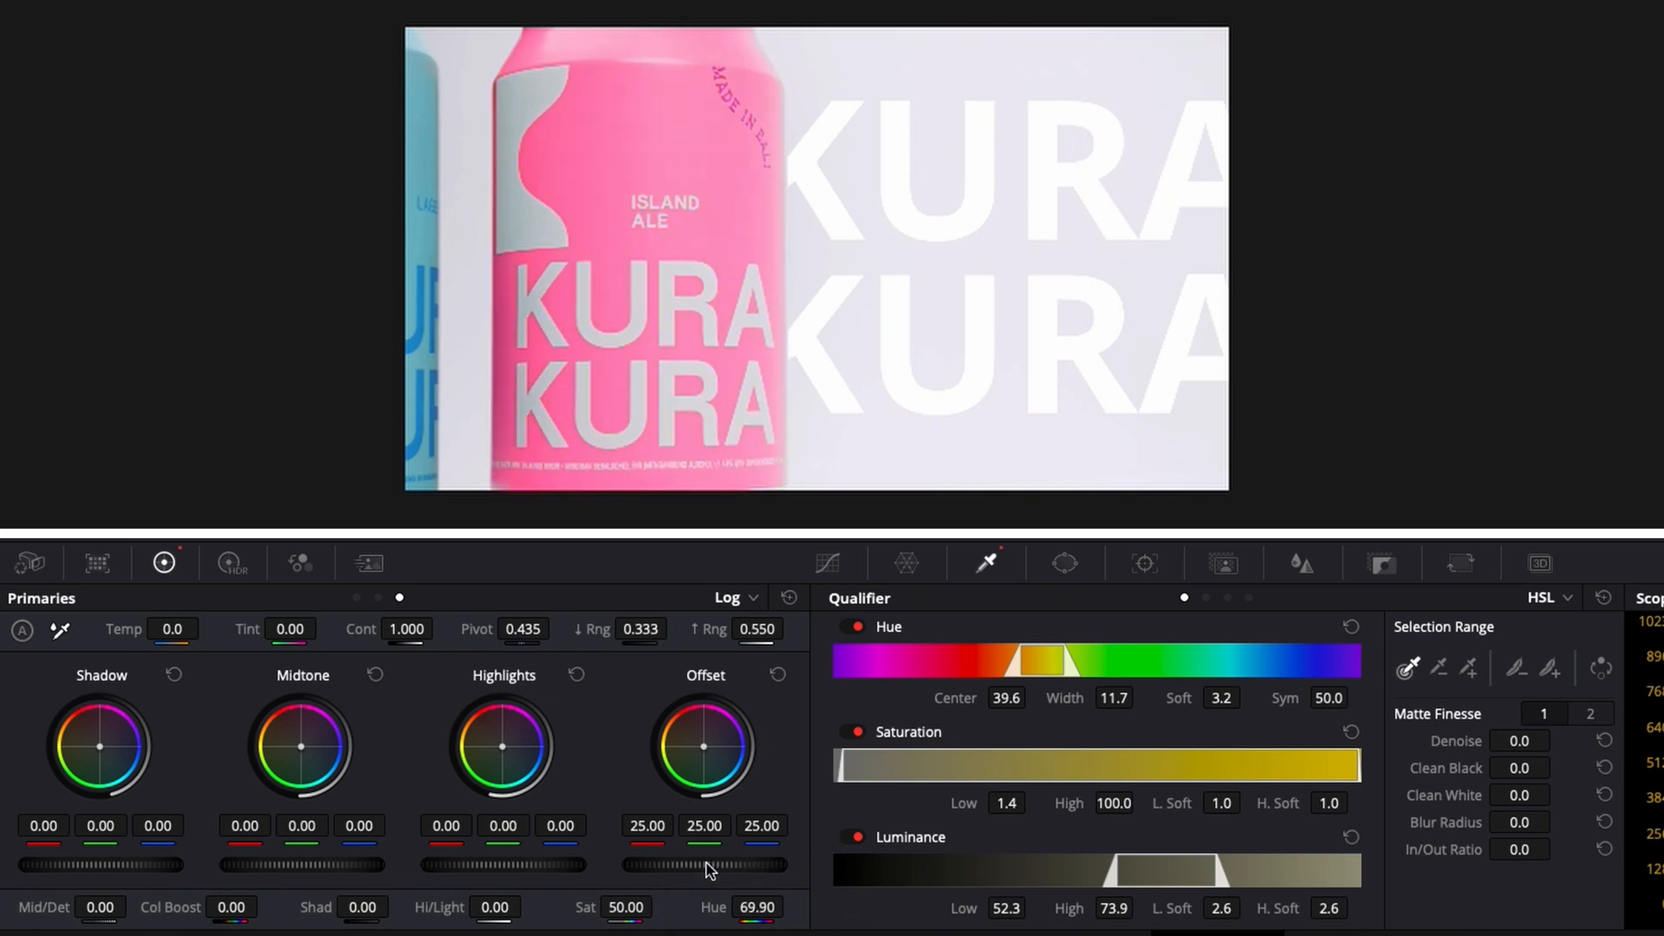
Step: Shift the selected yellow's hue to about 69.9 so the can turns pink
{"action": "left_click_drag", "start_coordinate": [659, 865], "coordinate": [744, 865]}
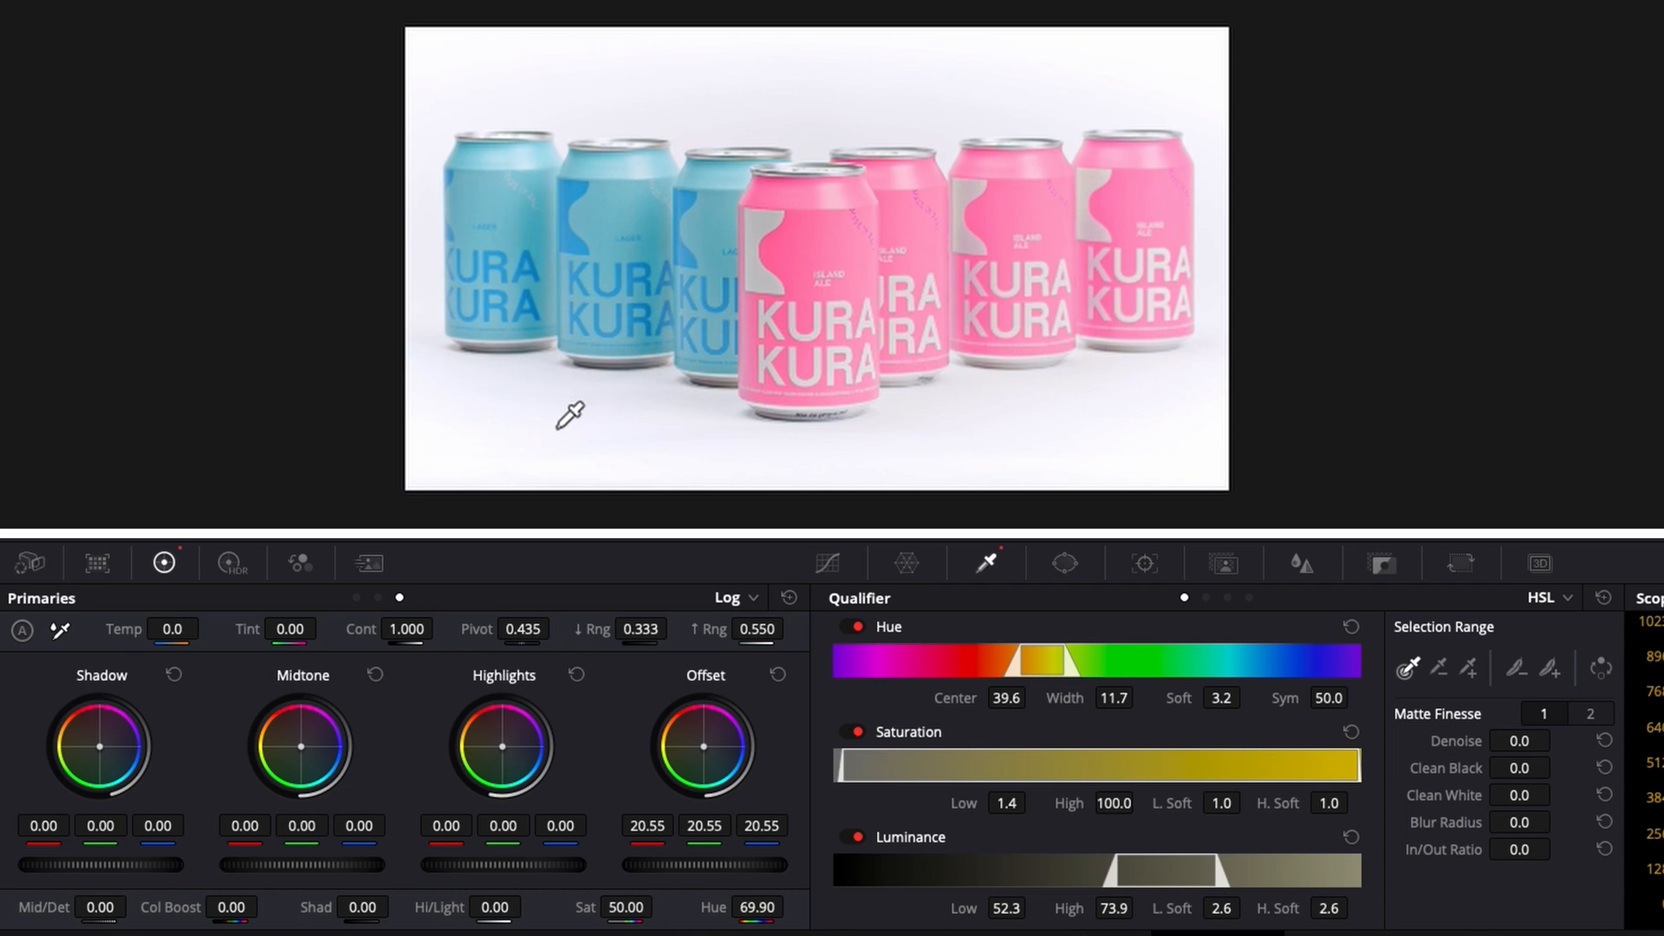
{"action": "mouse_move", "coordinate": [943, 170]}
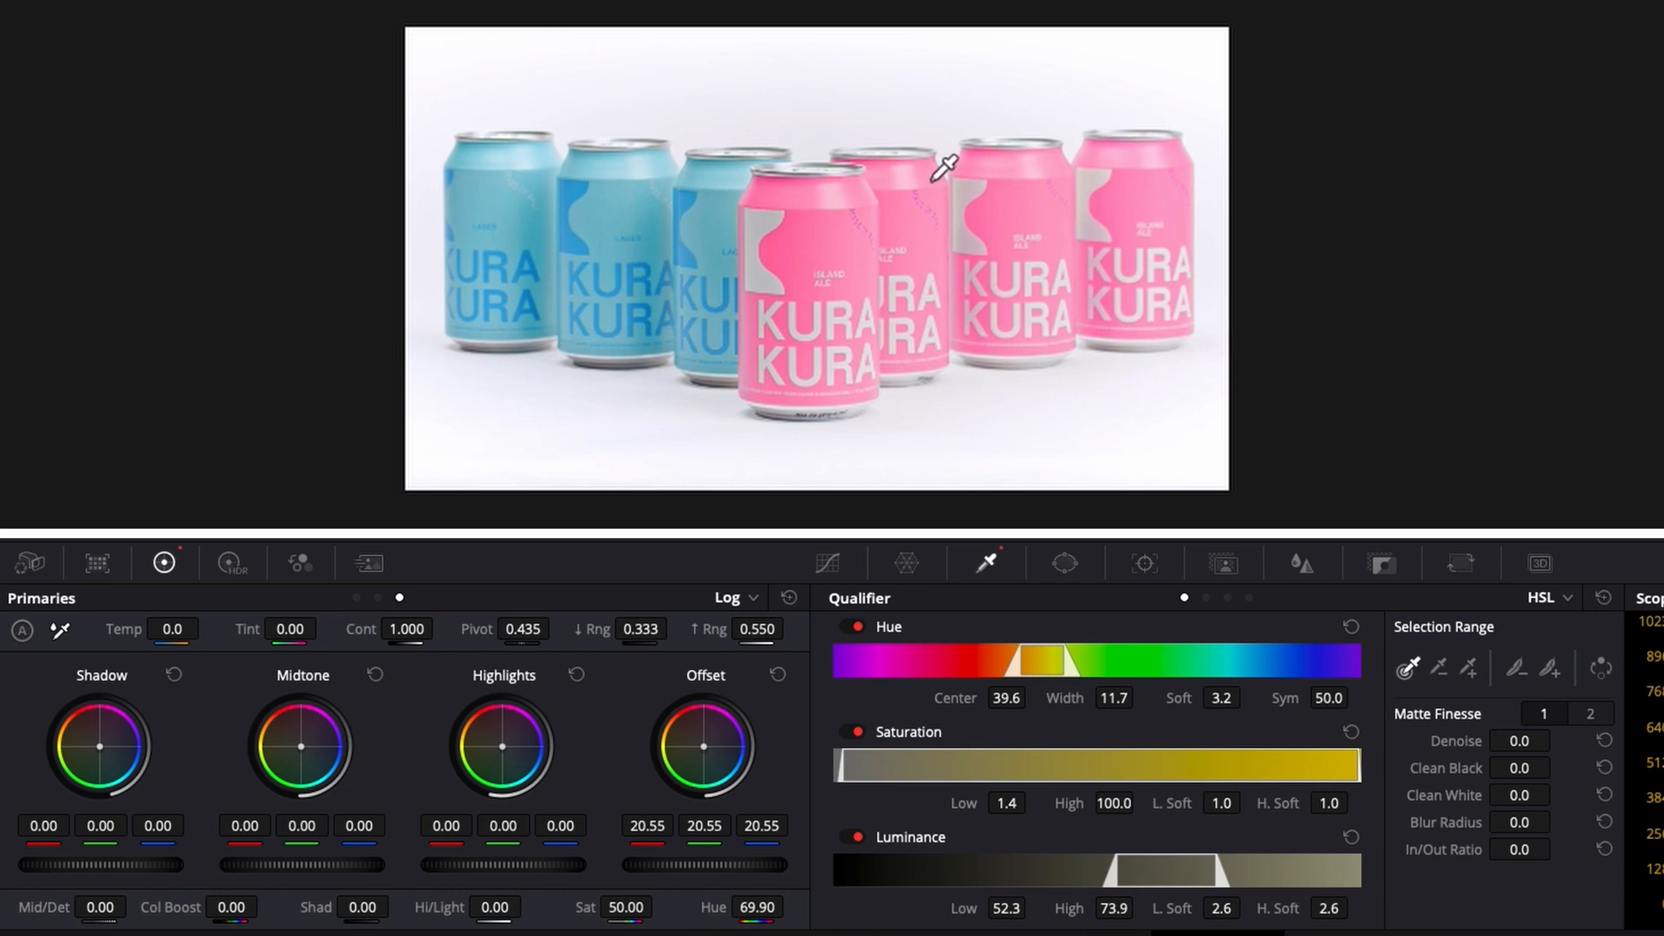
{"action": "mouse_move", "coordinate": [916, 831]}
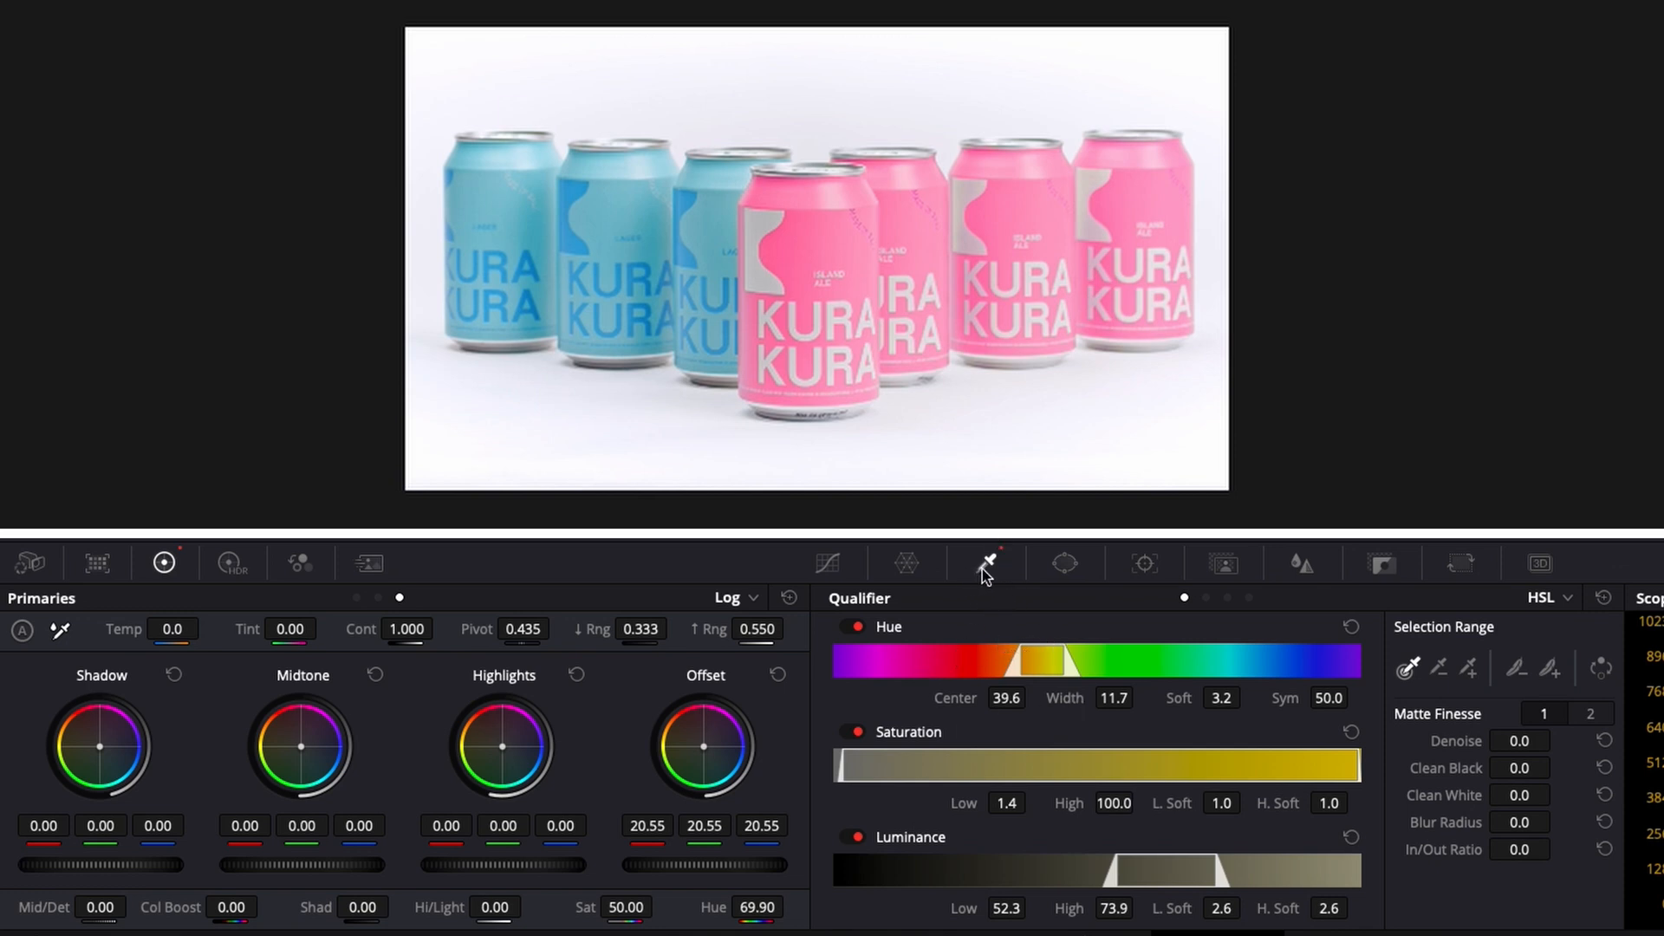
{"action": "mouse_move", "coordinate": [987, 563]}
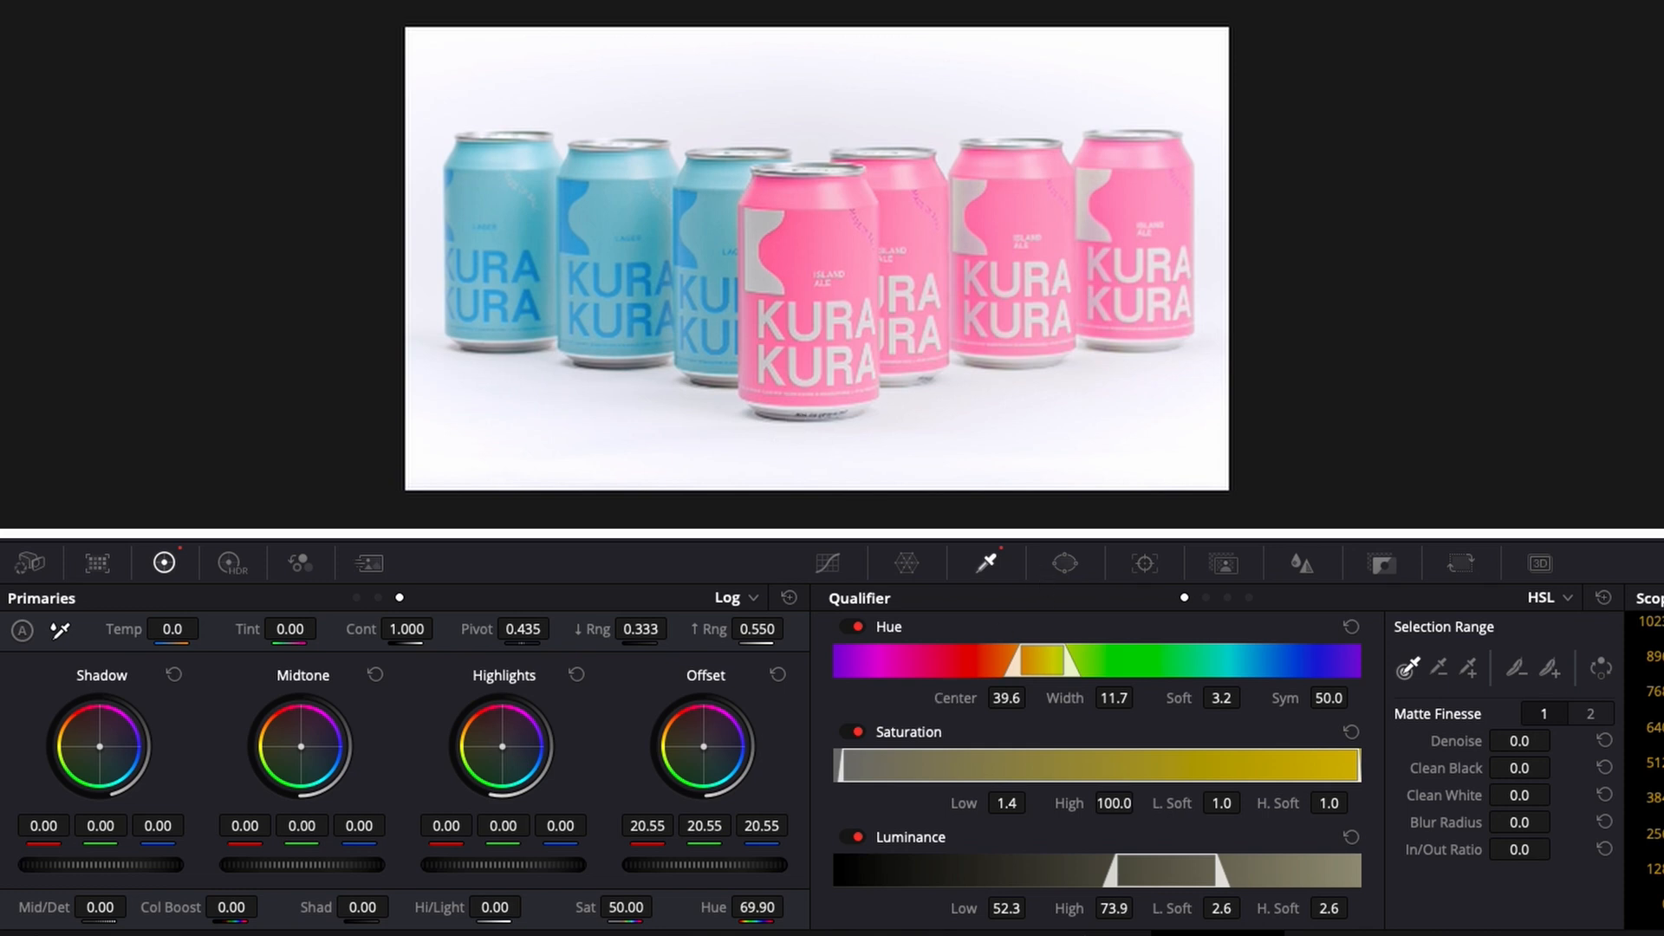
Step: Bring up the Power Window masking shapes palette
{"action": "left_click", "coordinate": [1064, 562]}
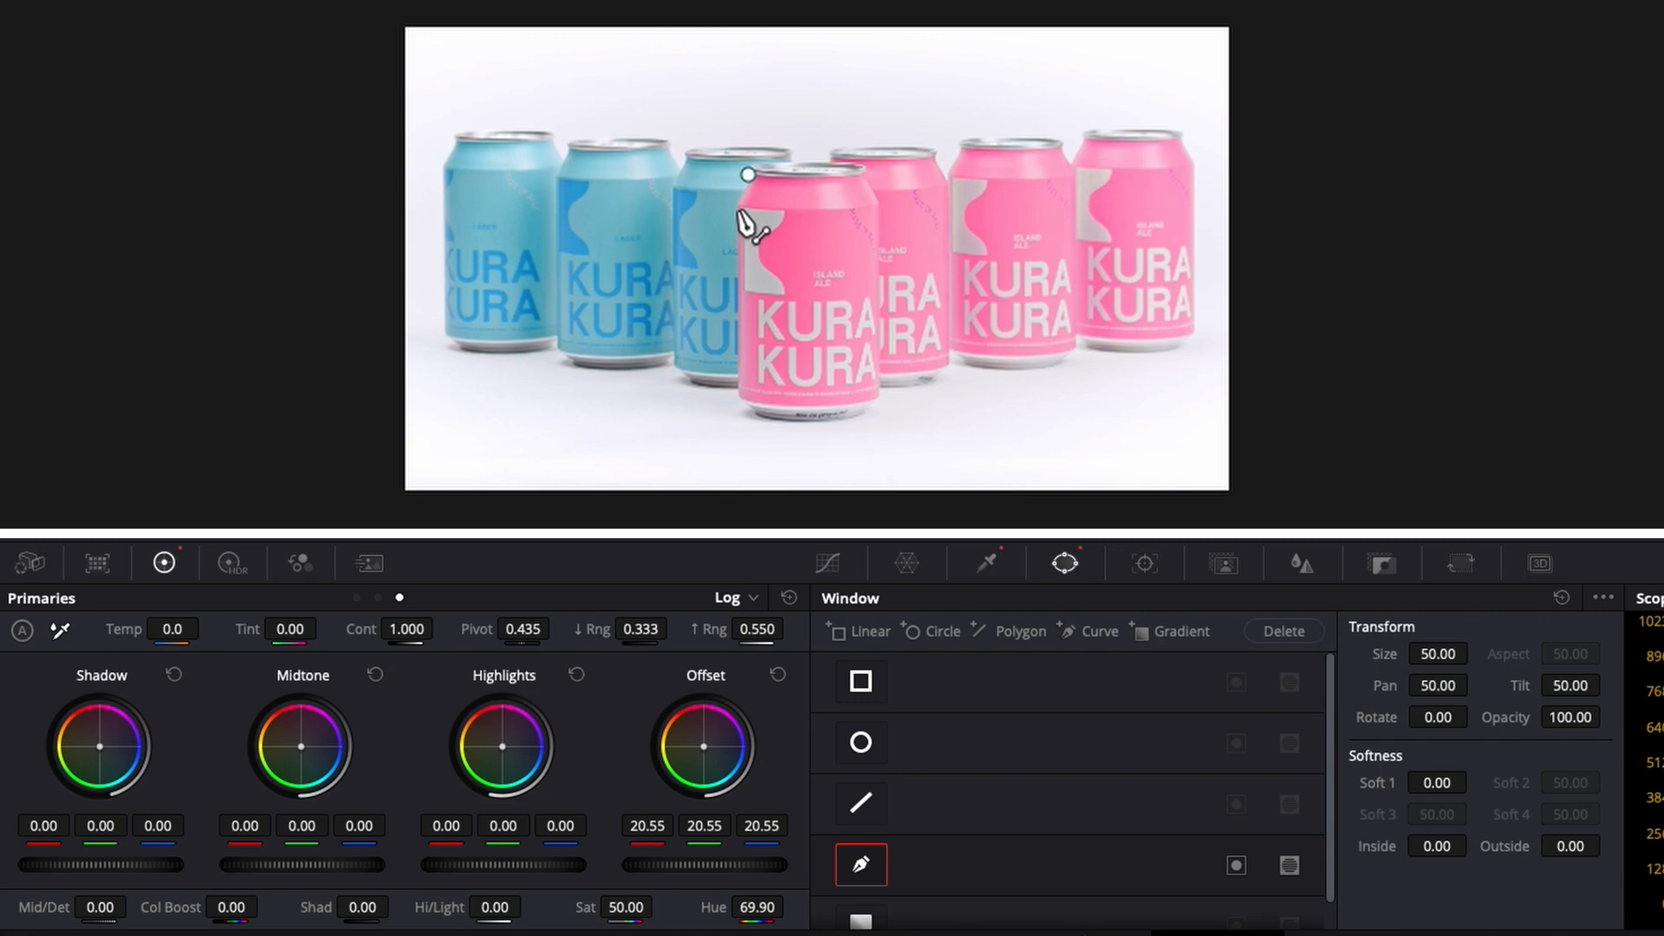
Step: Outline the front can with a closed curve window so only it stays pink, ready for tracking
{"action": "left_click_drag", "start_coordinate": [745, 175], "coordinate": [738, 425]}
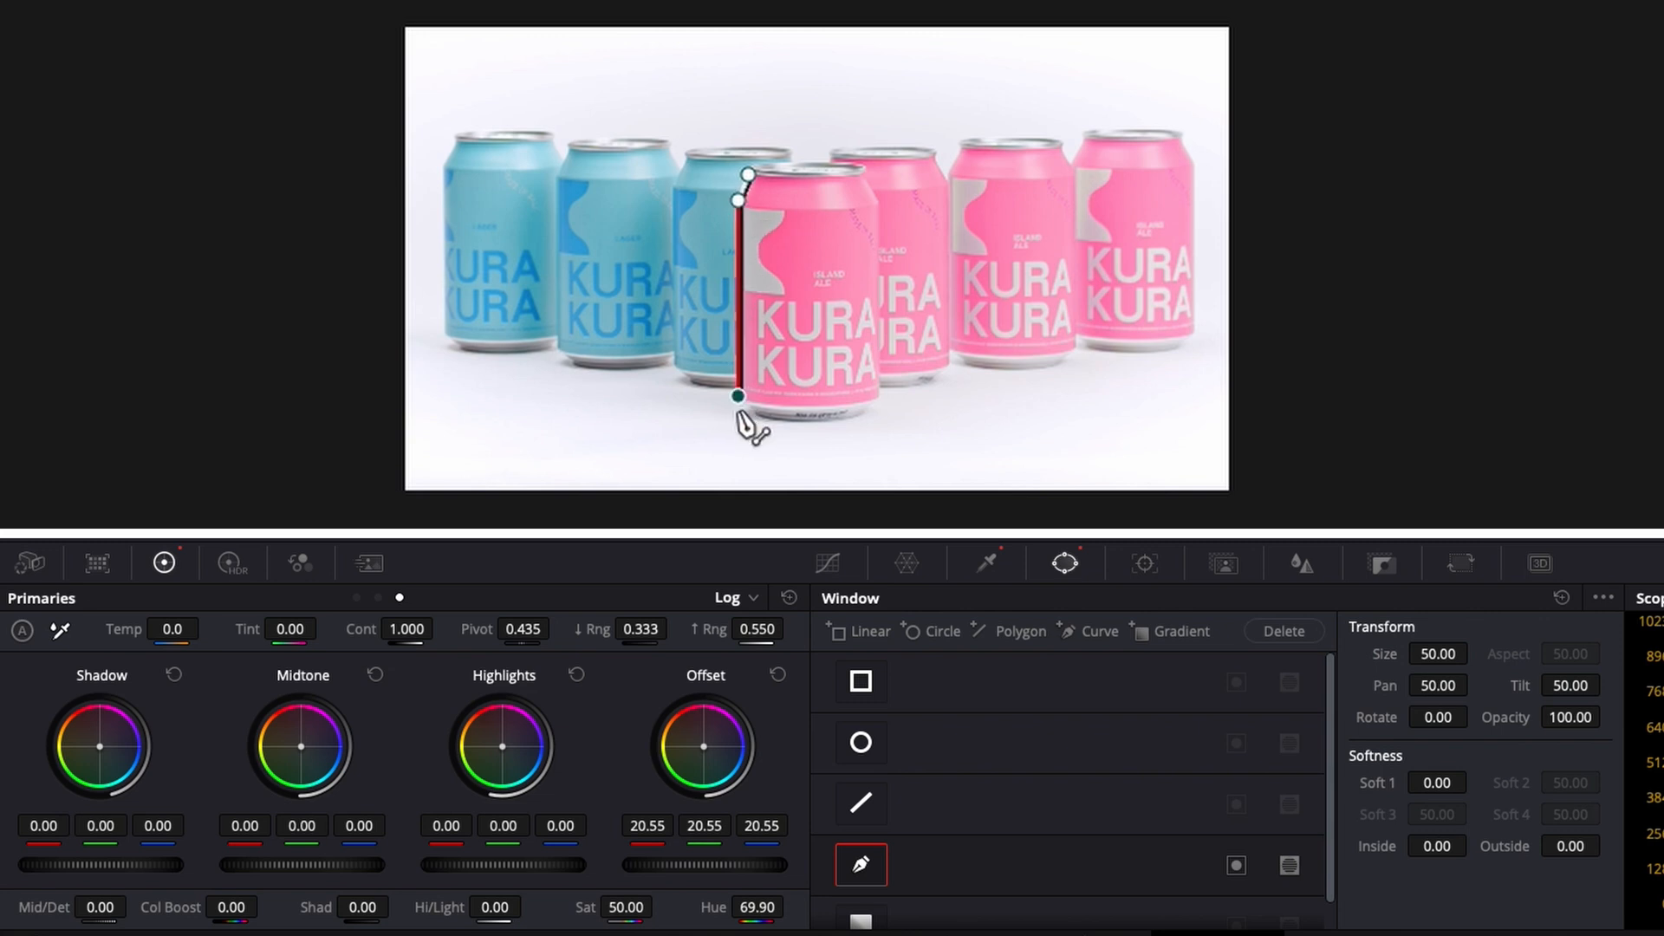
{"action": "left_click_drag", "start_coordinate": [735, 396], "coordinate": [860, 423]}
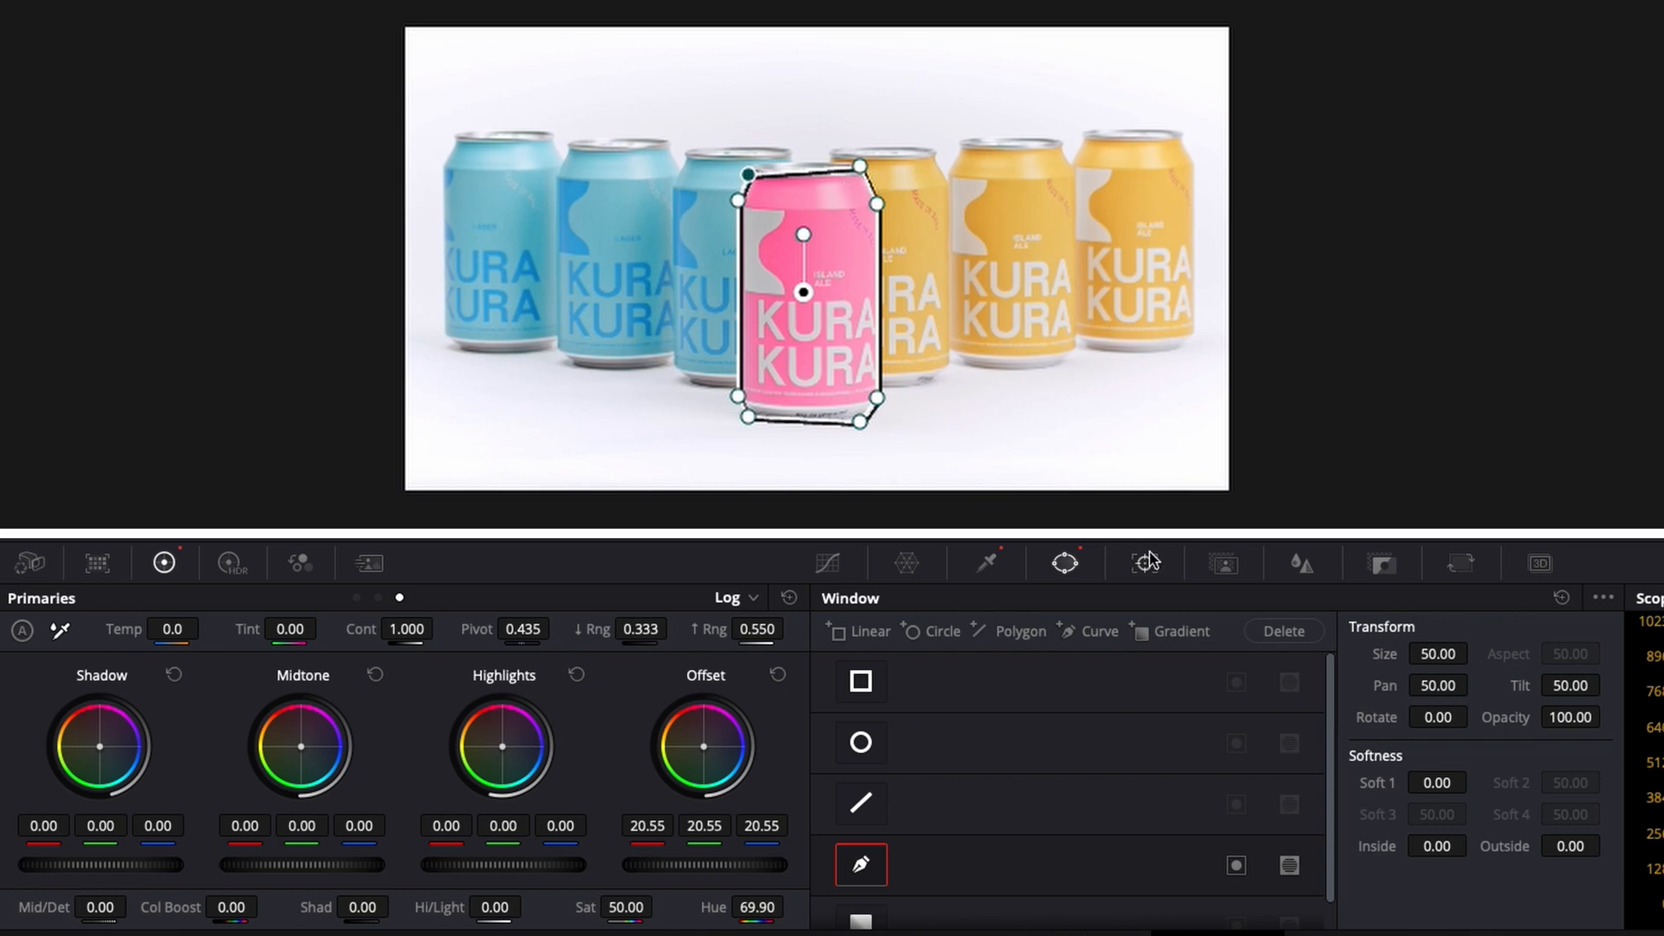
{"action": "left_click", "coordinate": [1144, 562]}
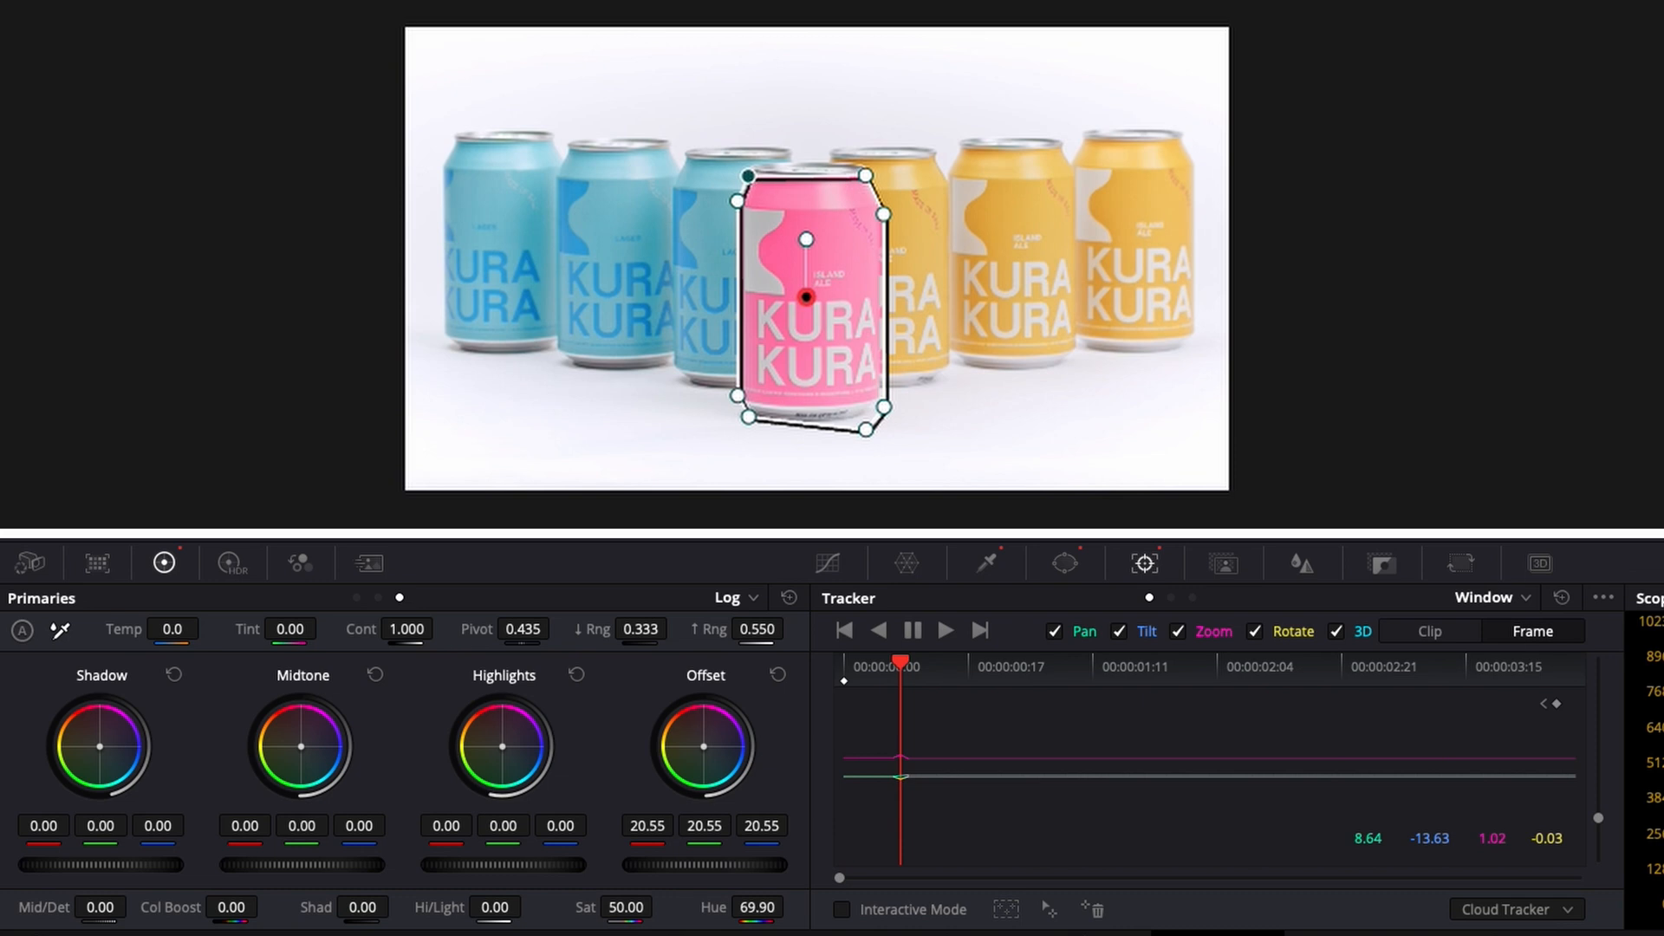
Step: Track the front-can mask so it follows the can through the shot
{"action": "left_click", "coordinate": [876, 631]}
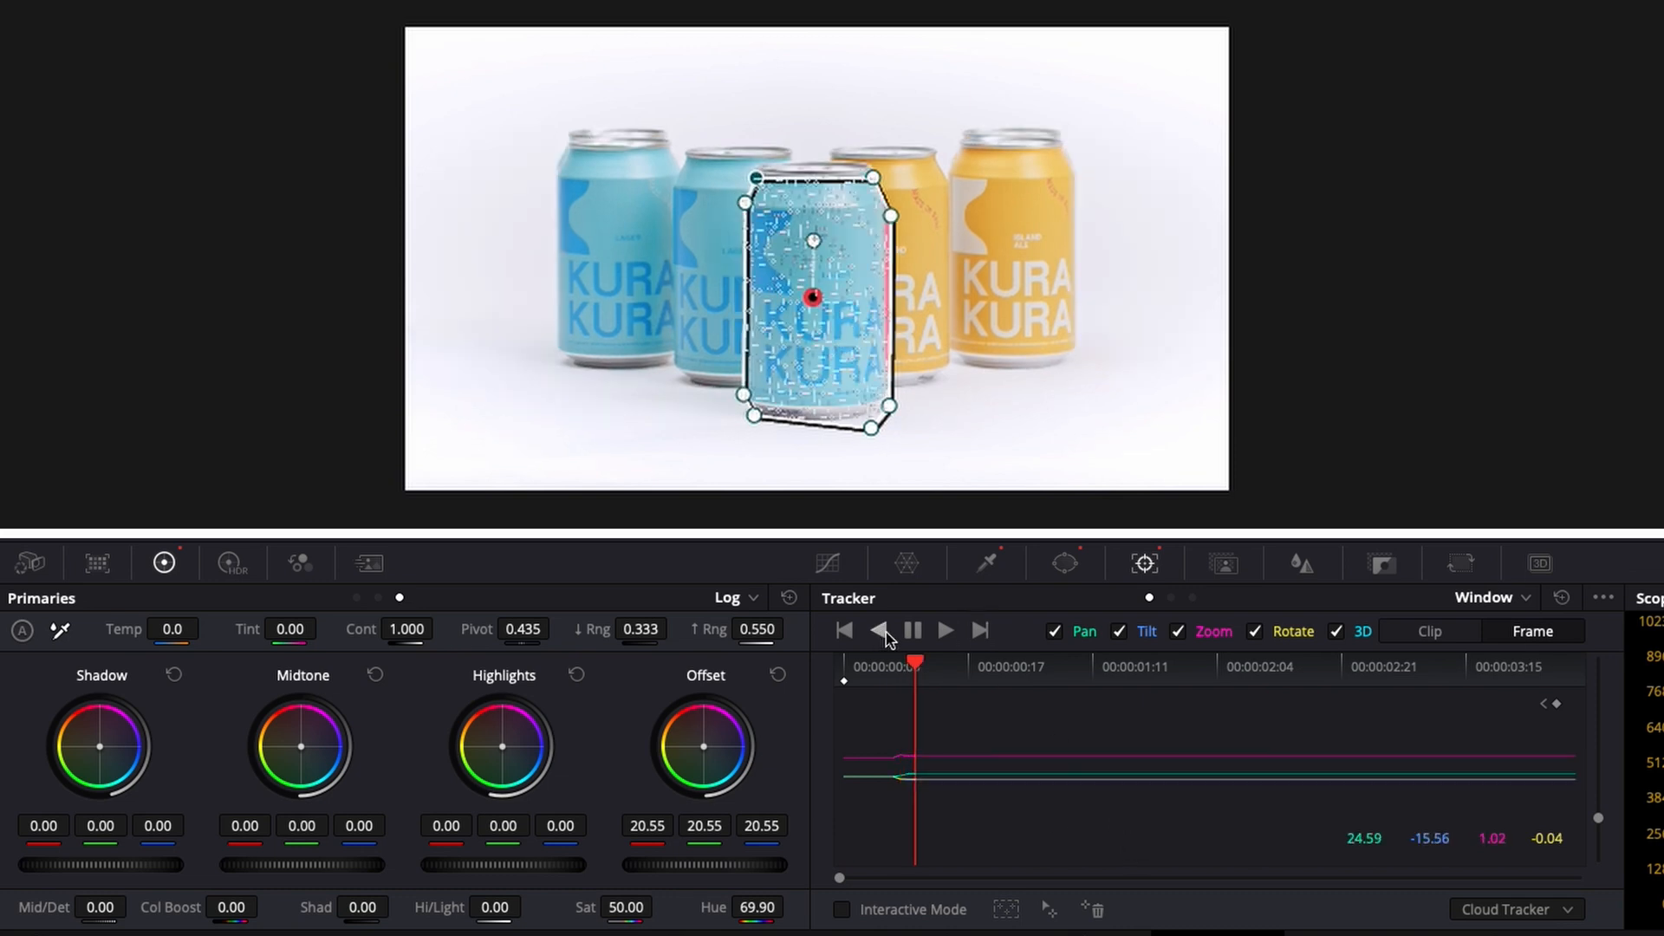